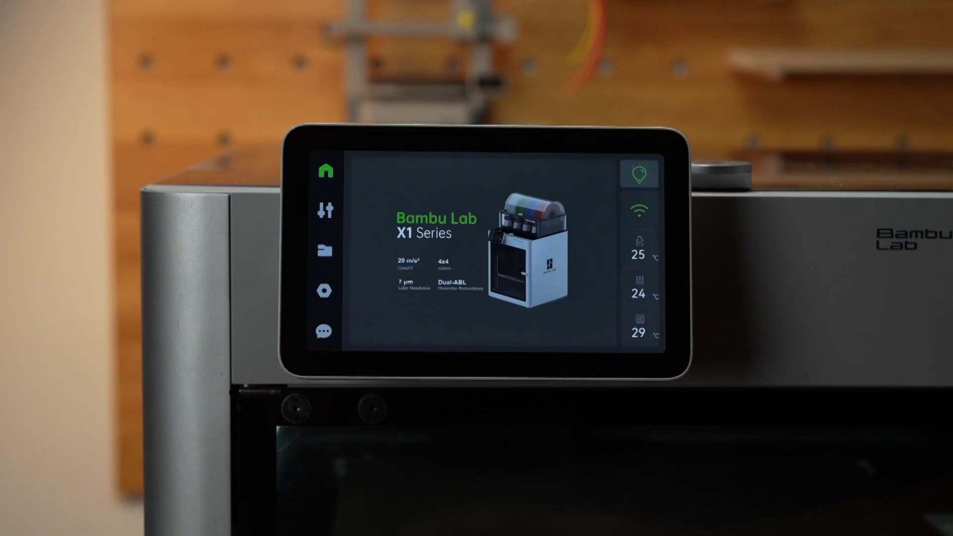
# Bring up the Control screen with nozzle/bed temperatures, fan speeds and axis movement
pyautogui.click(325, 210)
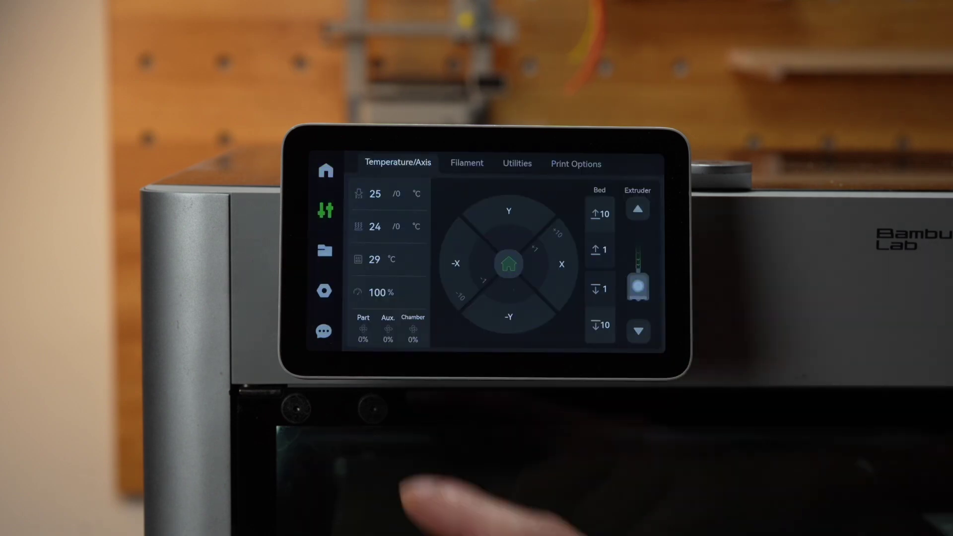